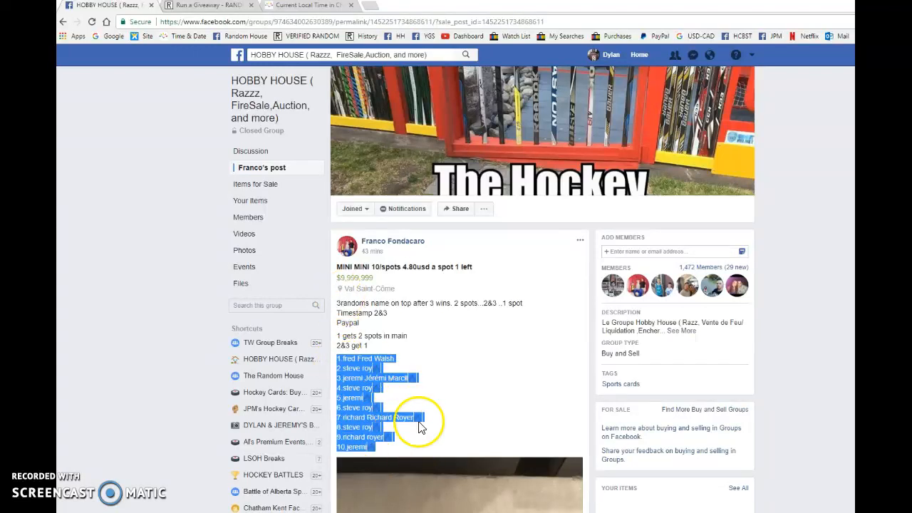
- Begin the Random.org giveaway for the ten mini list entries and comment its timestamp on the group post
scroll("down", 3)
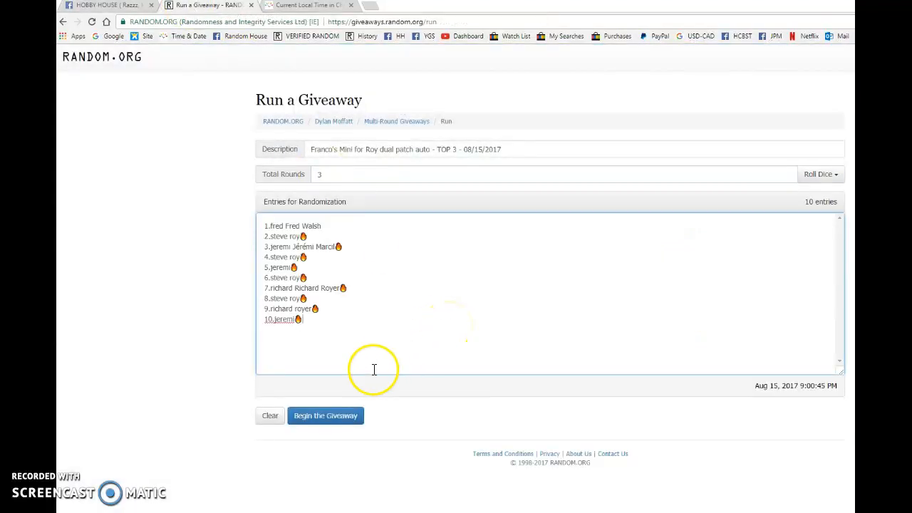
left_click(325, 416)
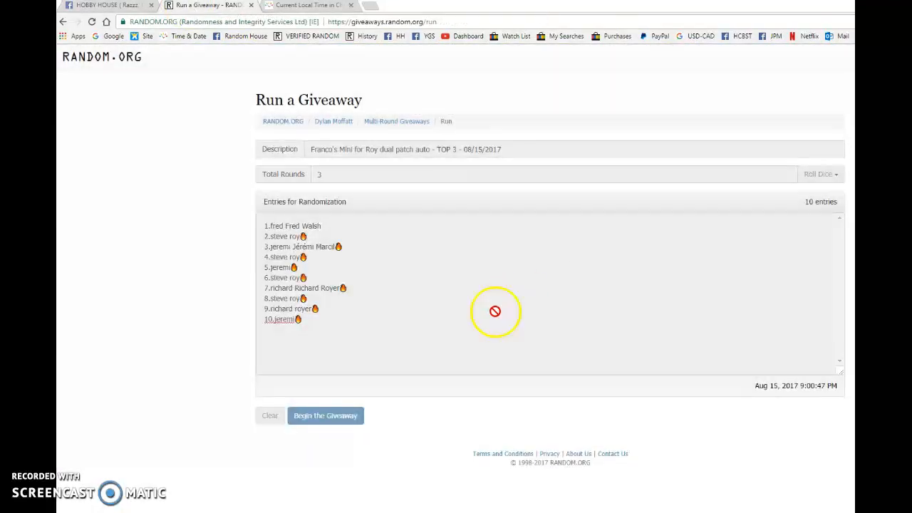
left_click(324, 416)
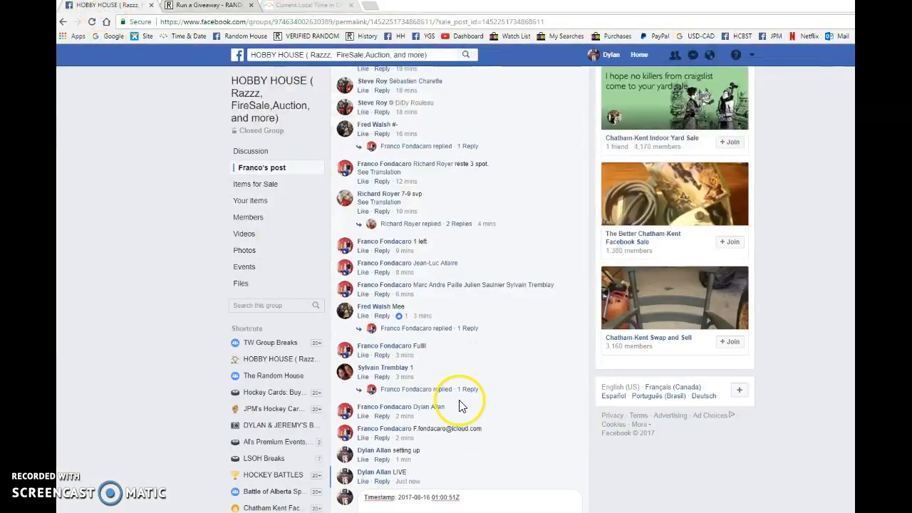
scroll("down", 3)
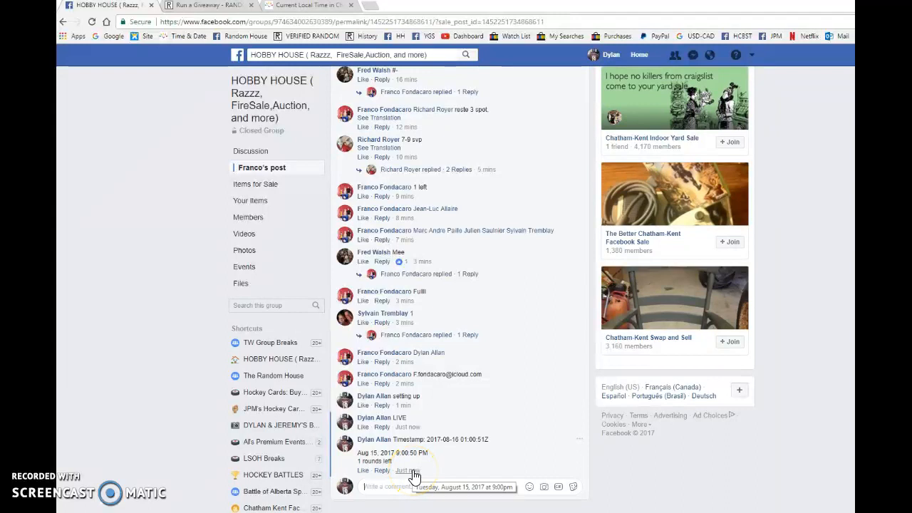
- Run the Final Round and post the verification code and 'Completed!' as comments
left_click(207, 5)
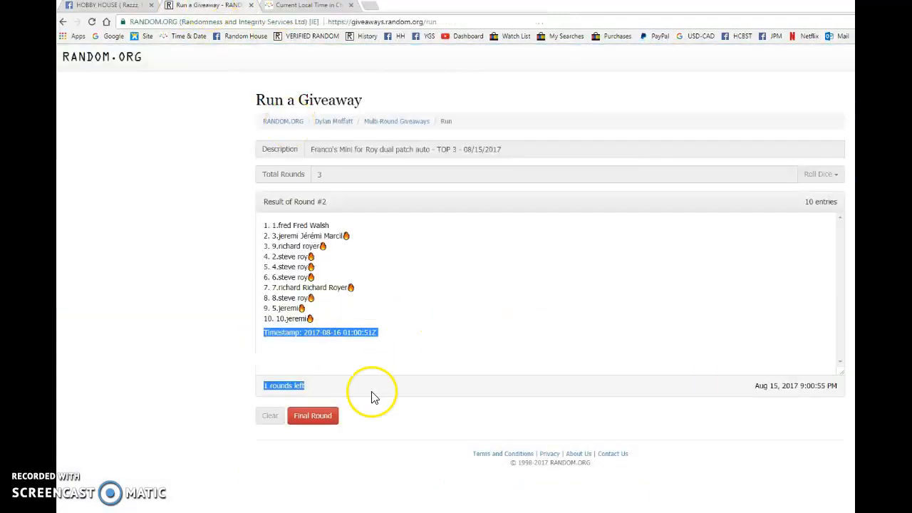
left_click(312, 416)
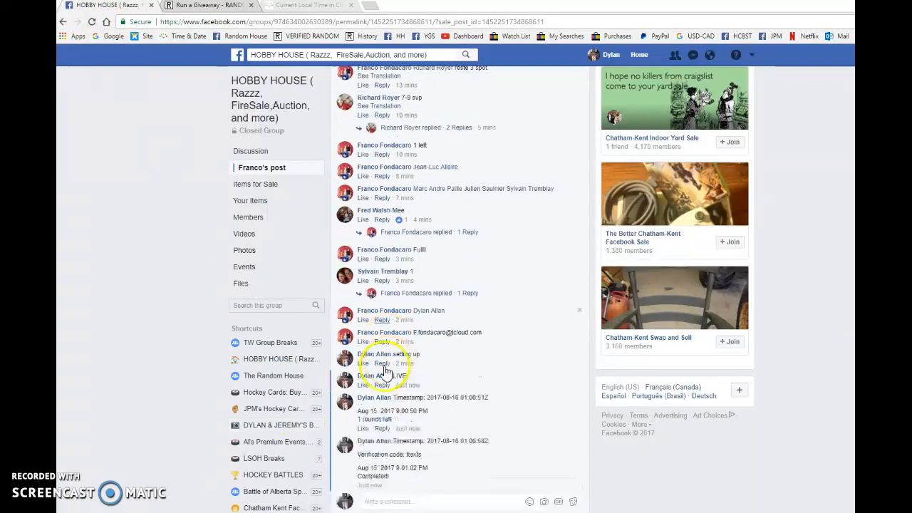
scroll("down", 3)
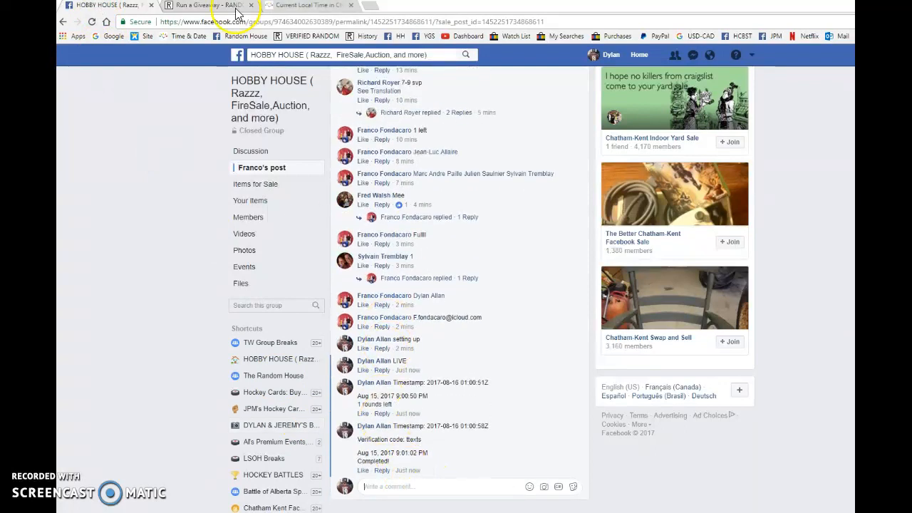